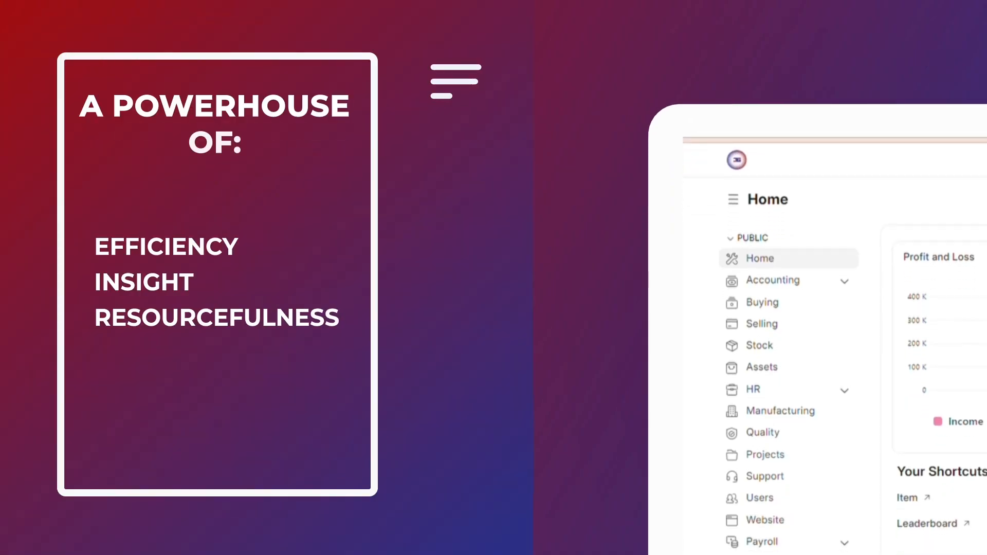
Show the Buying workspace with its purchasing, supplier and pricing links
scroll(up, 3)
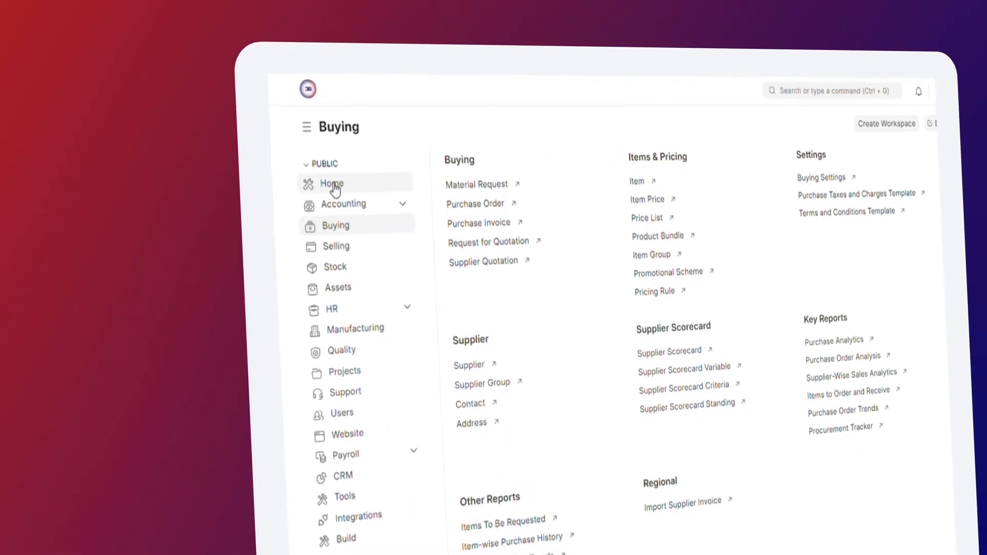
Browse the HR, Recruitment, Accounting and CRM workspaces, returning to Accounting's Profit and Loss chart
click(331, 308)
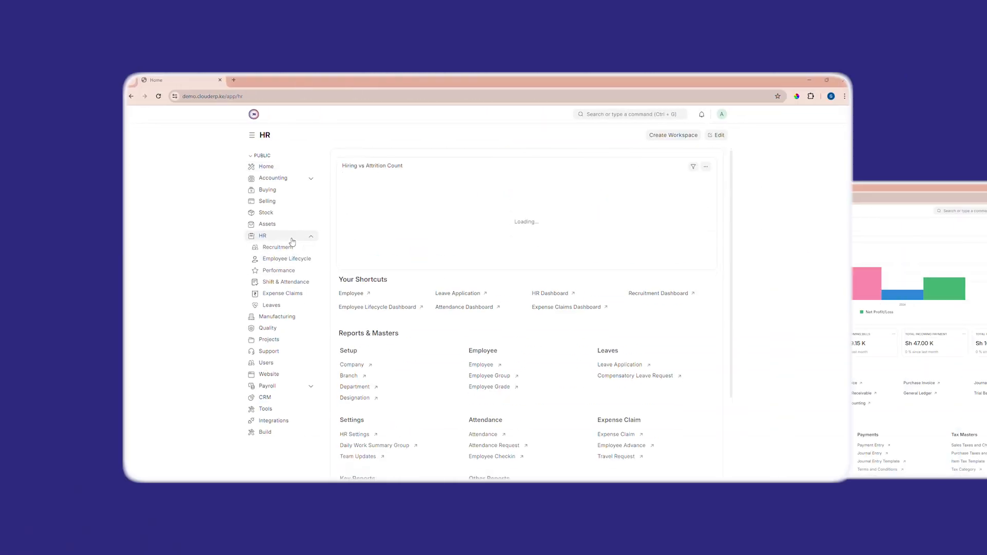
click(278, 247)
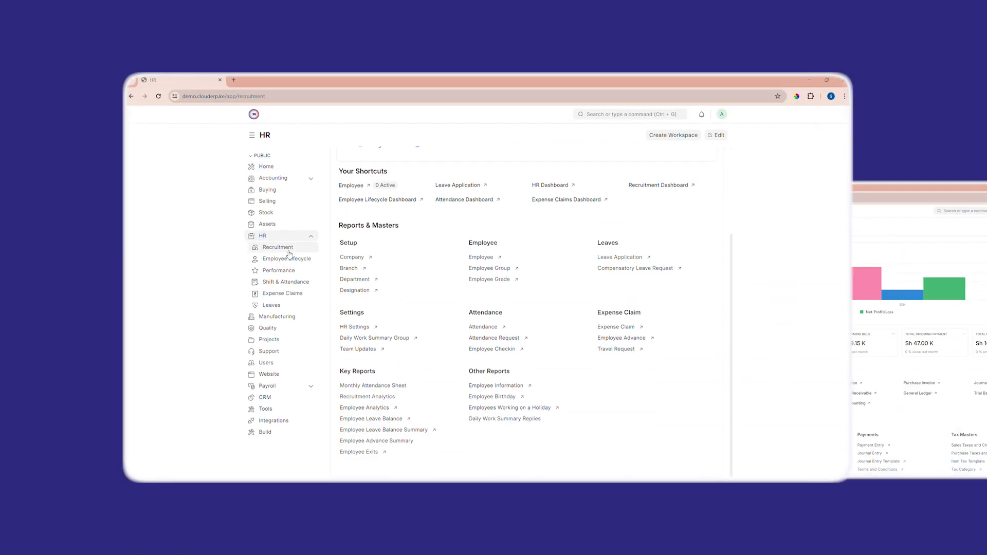
click(274, 178)
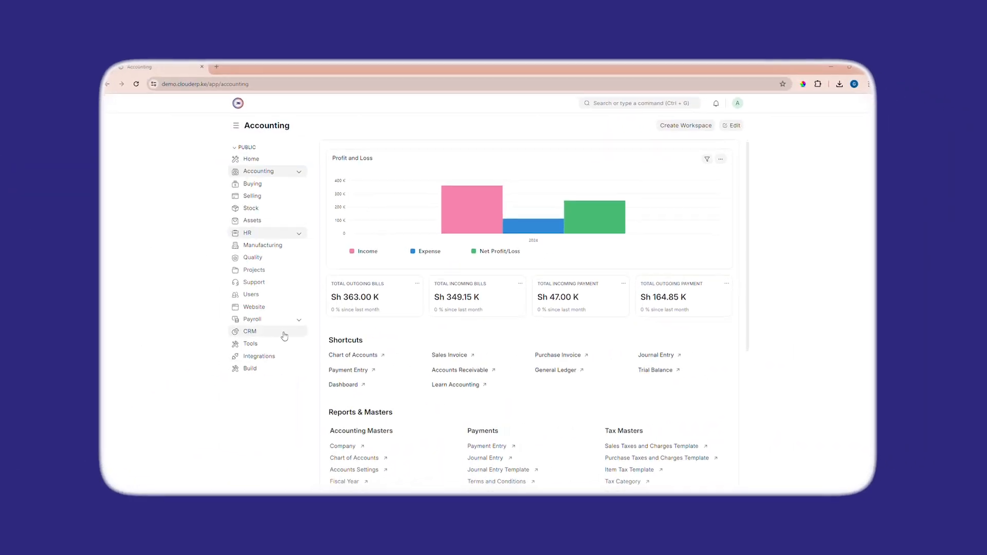
click(249, 330)
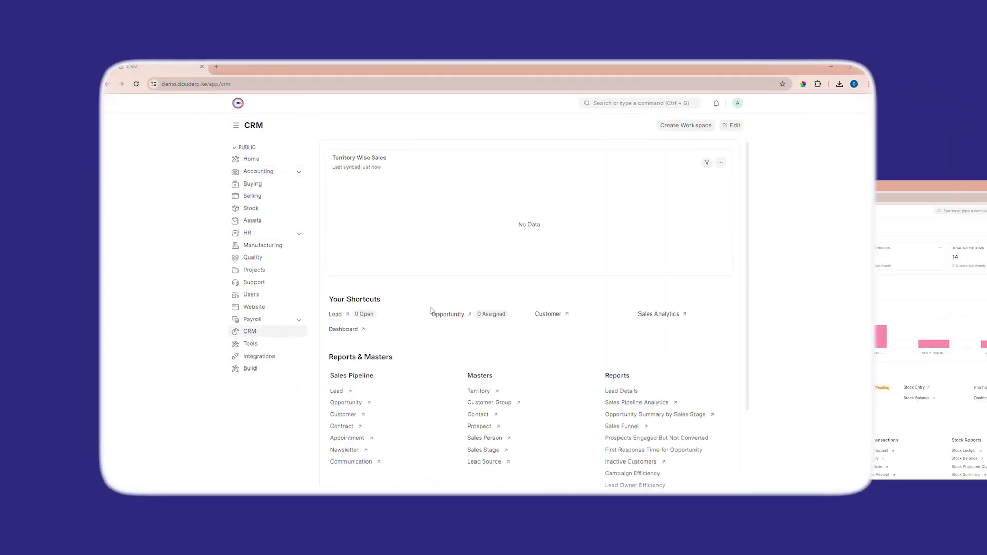
click(258, 171)
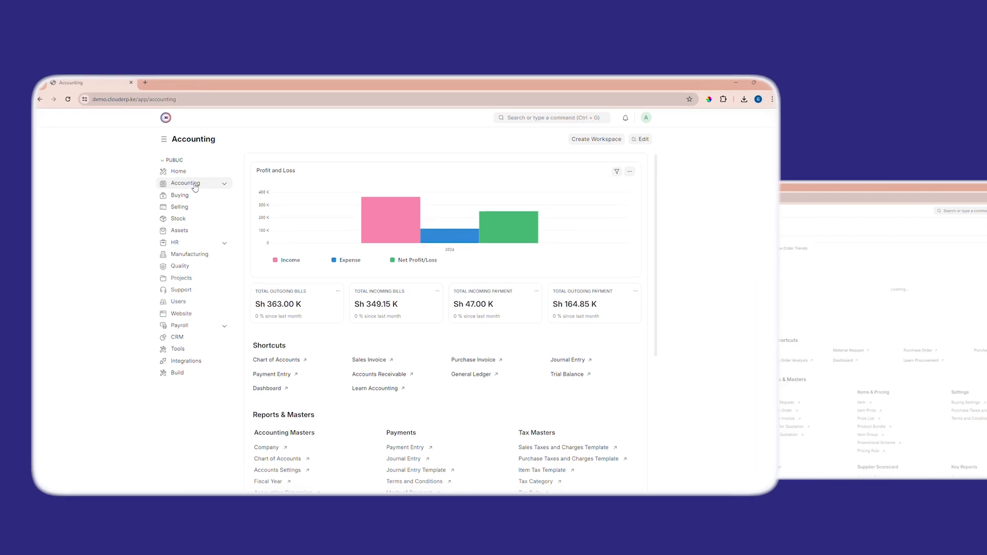
Browse Selling, then the Stock workspace with stock value, warehouses and warehouse-wise chart
click(180, 207)
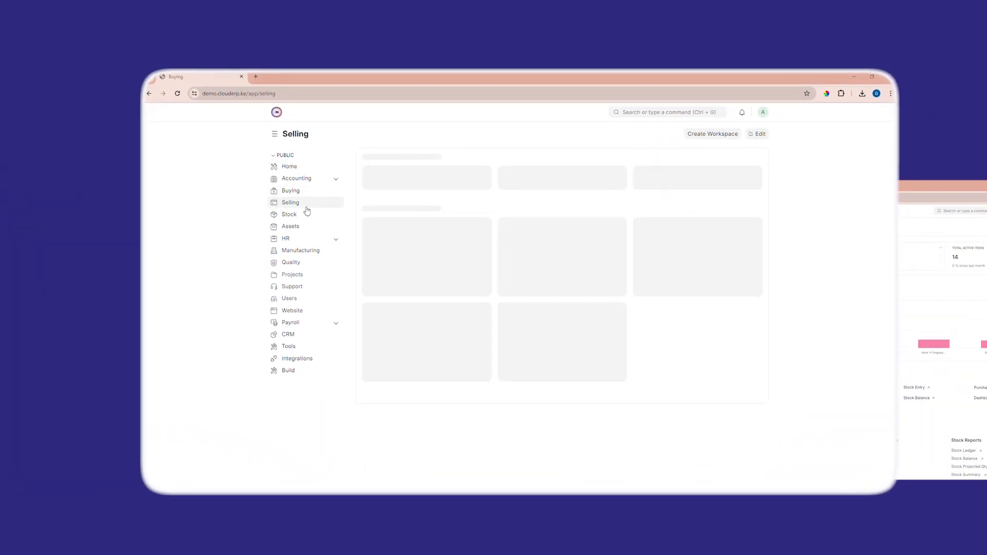
click(290, 214)
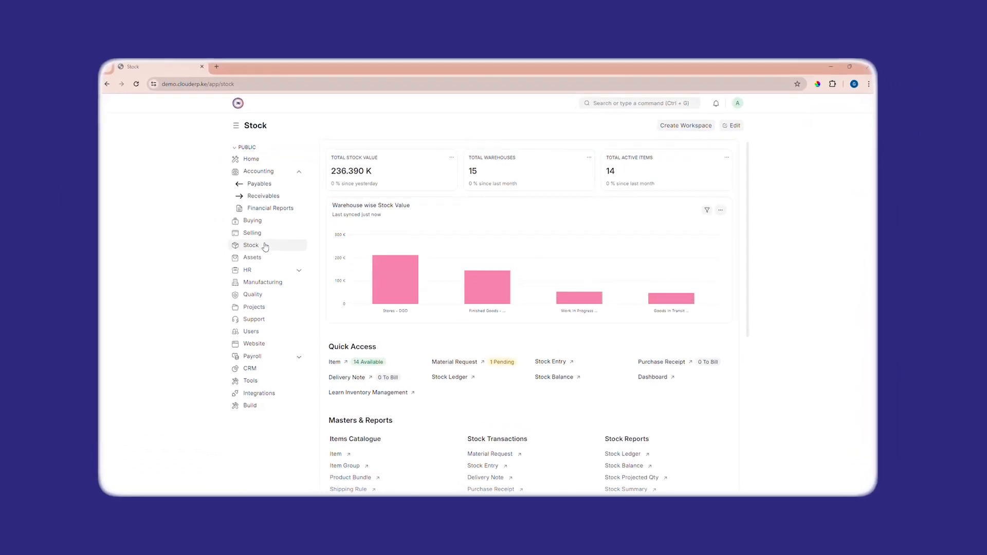
click(253, 307)
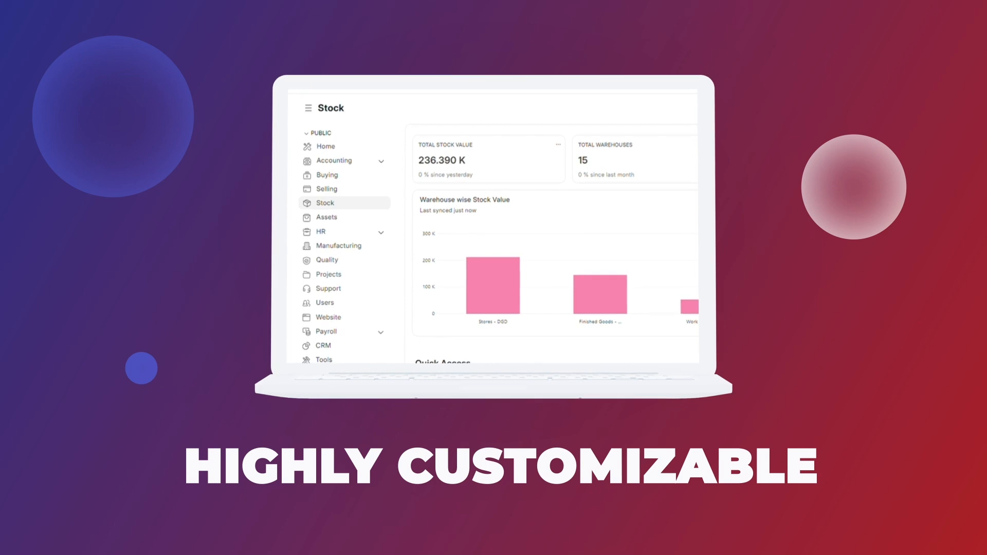
scroll(down, 3)
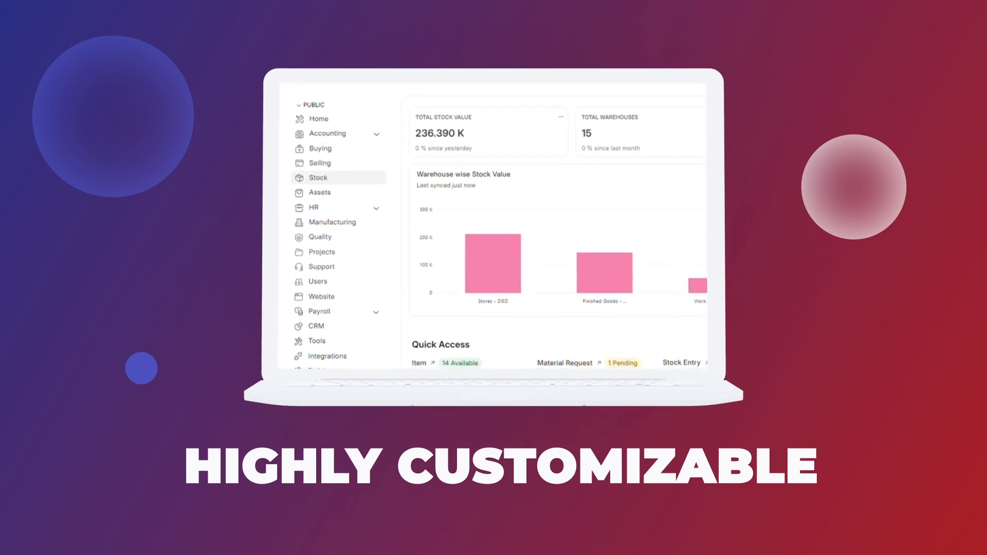